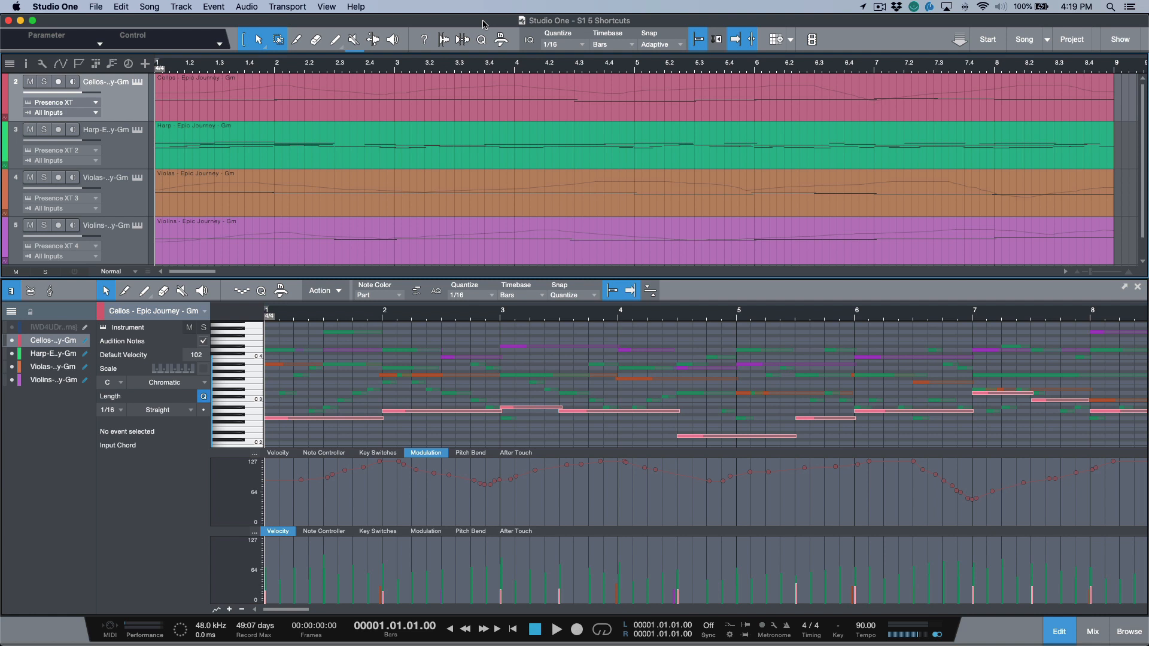
{"action": "mouse_move", "coordinate": [859, 7]}
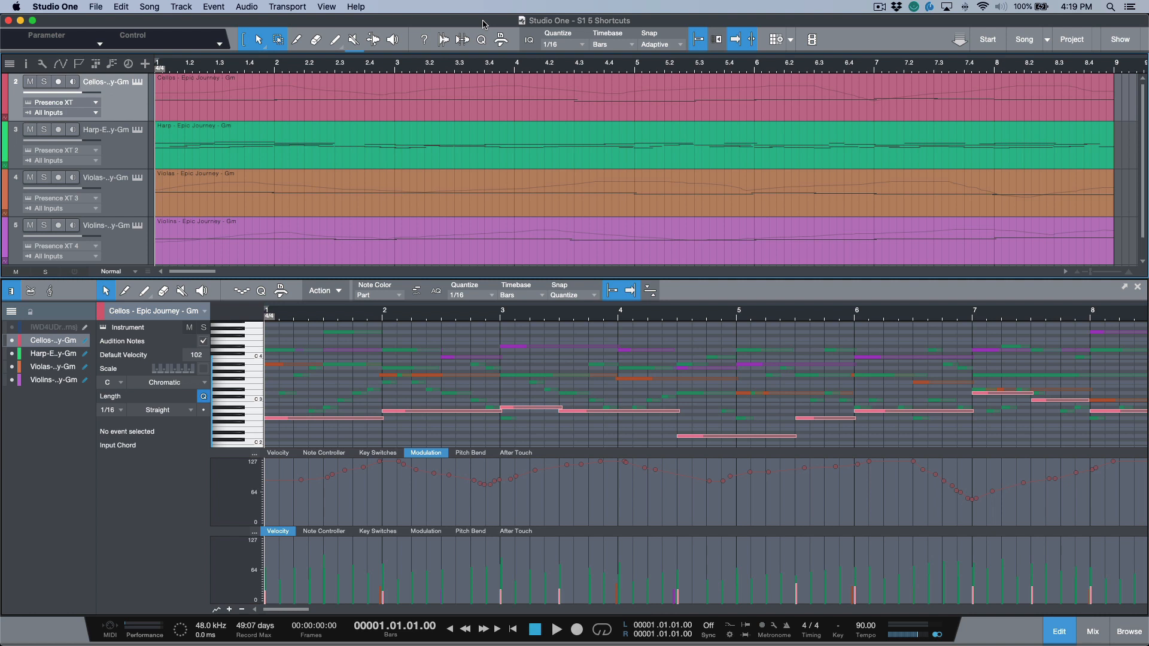
{"action": "mouse_move", "coordinate": [482, 25]}
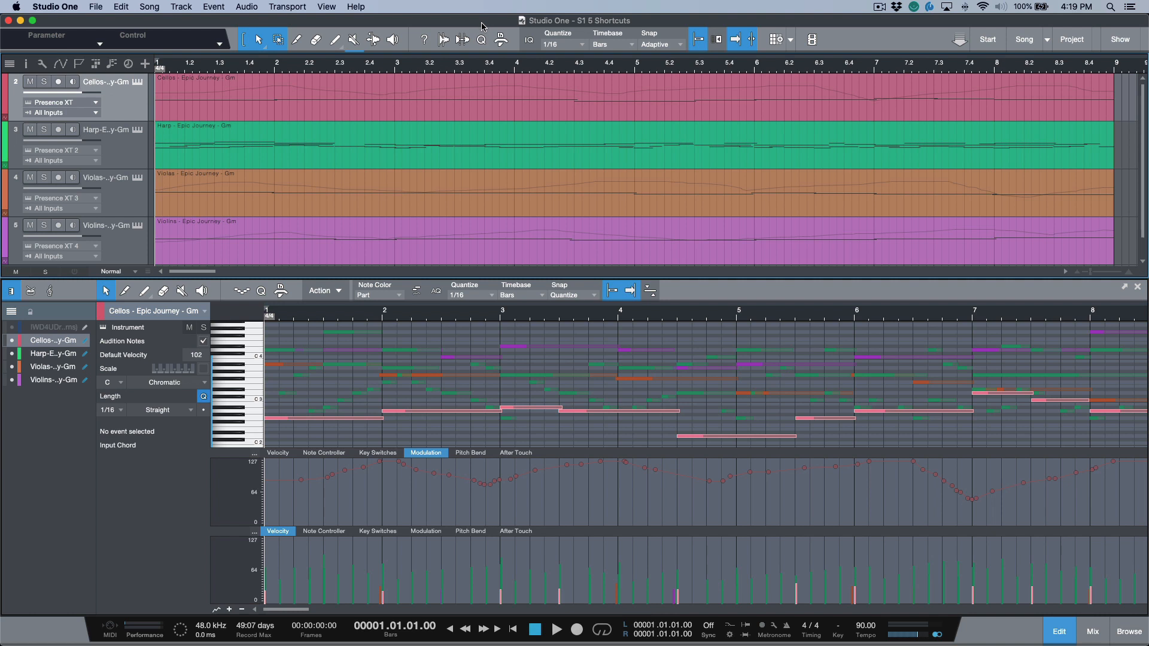
{"action": "mouse_move", "coordinate": [415, 290]}
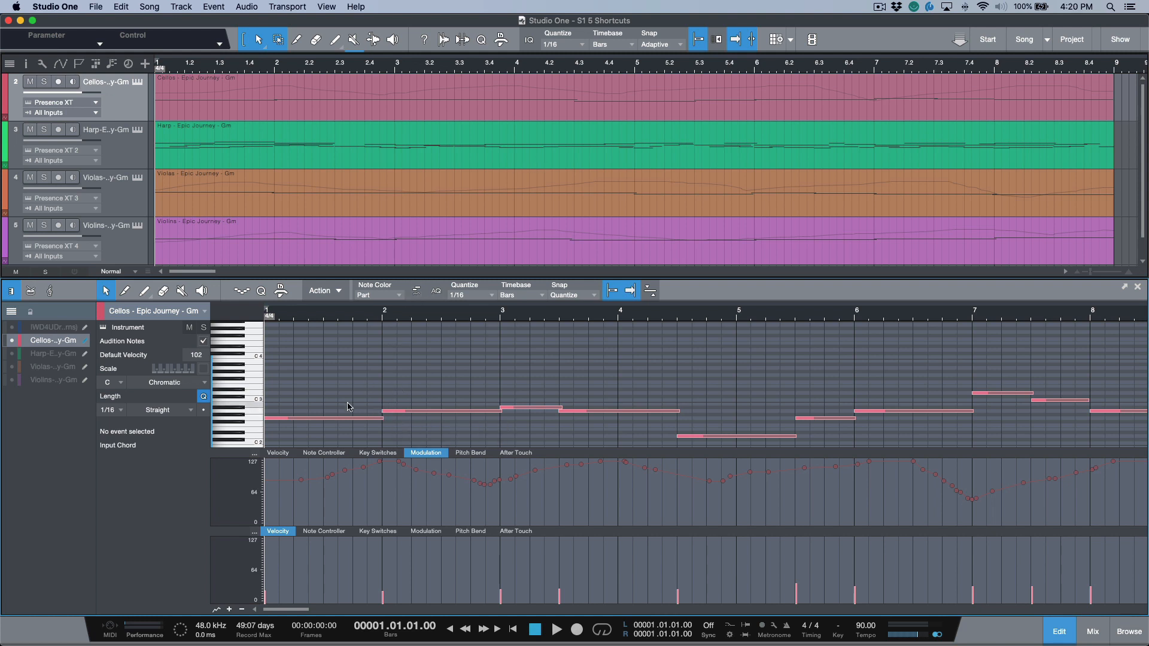
- Select the opening cello notes and enable 'Select Part Automation with Notes' so modulation points follow
{"action": "left_click", "coordinate": [321, 416]}
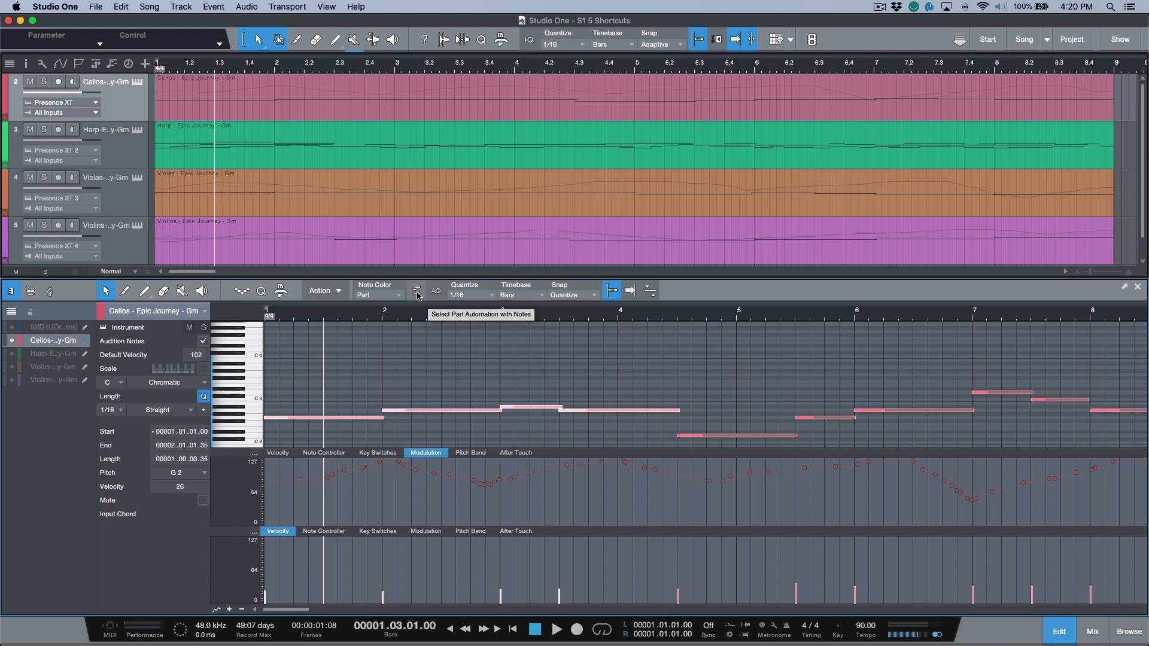
{"action": "left_click", "coordinate": [417, 289]}
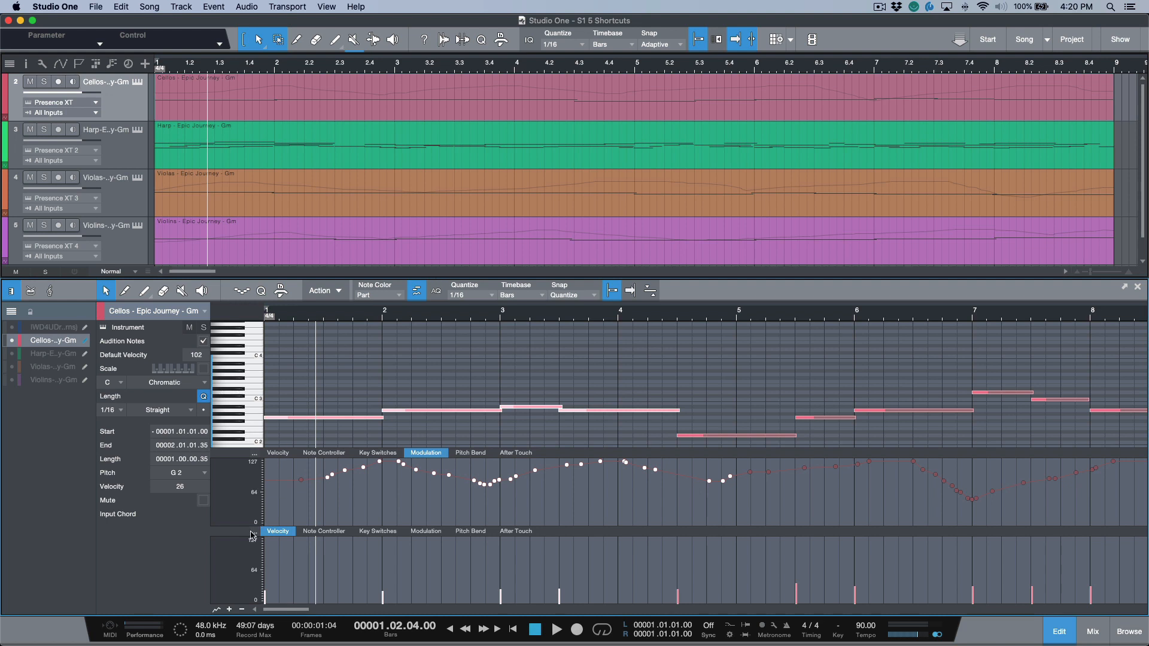
{"action": "mouse_move", "coordinate": [217, 609]}
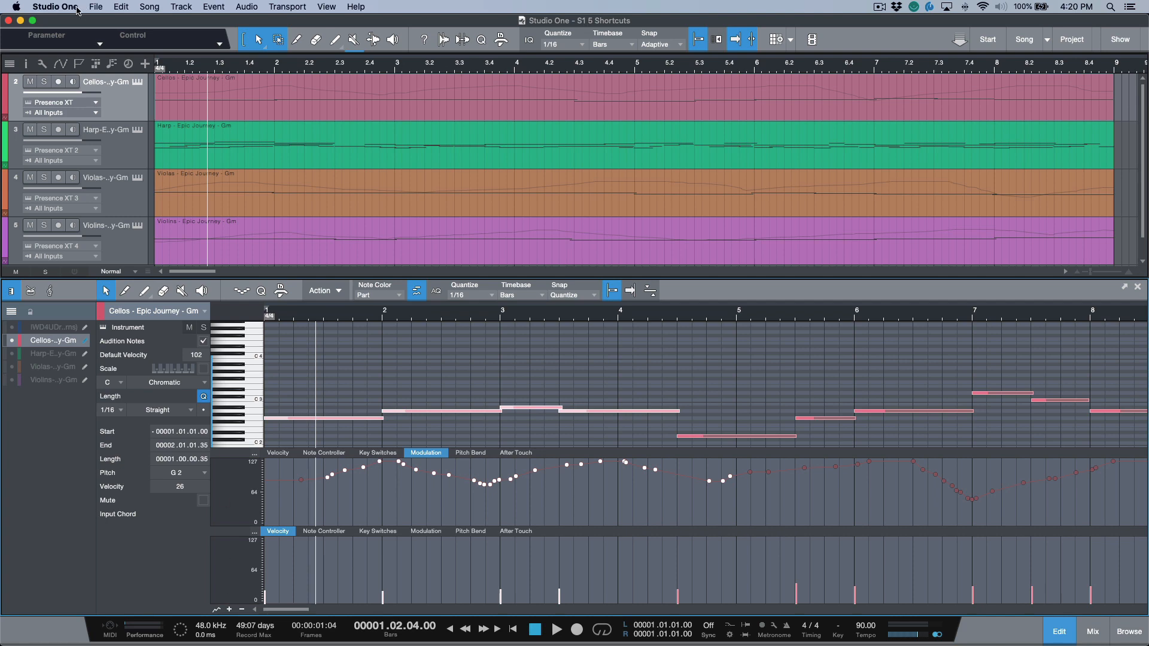
{"action": "left_click", "coordinate": [54, 7]}
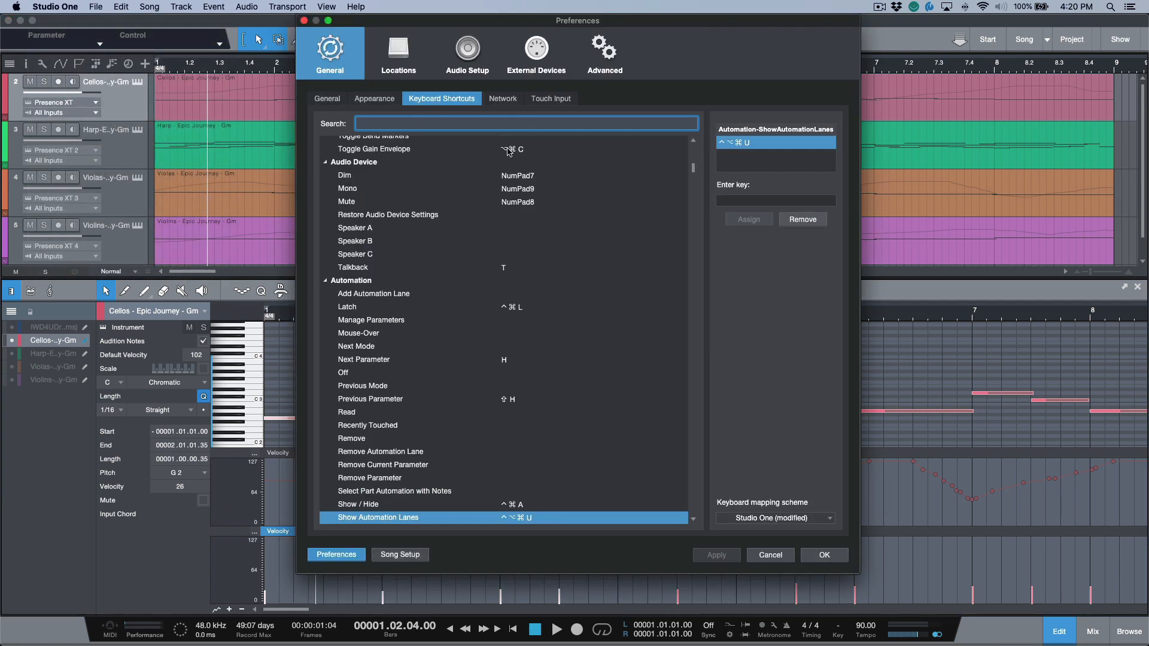
{"action": "type", "text": "automation"}
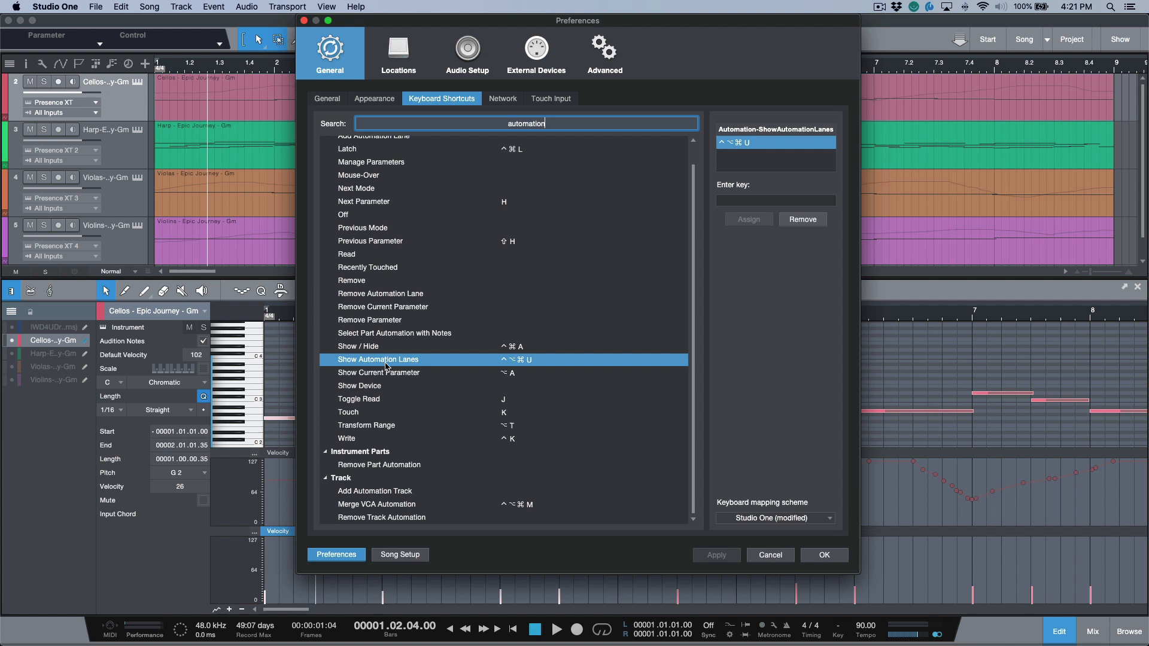
{"action": "mouse_move", "coordinate": [505, 366]}
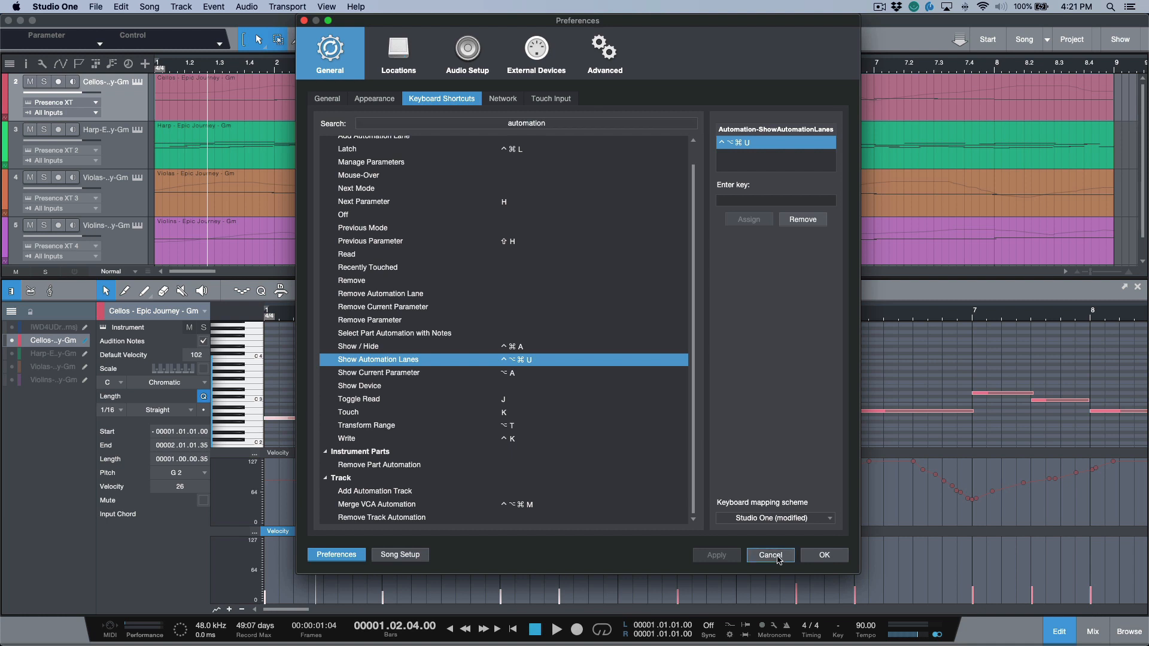
{"action": "left_click", "coordinate": [769, 553]}
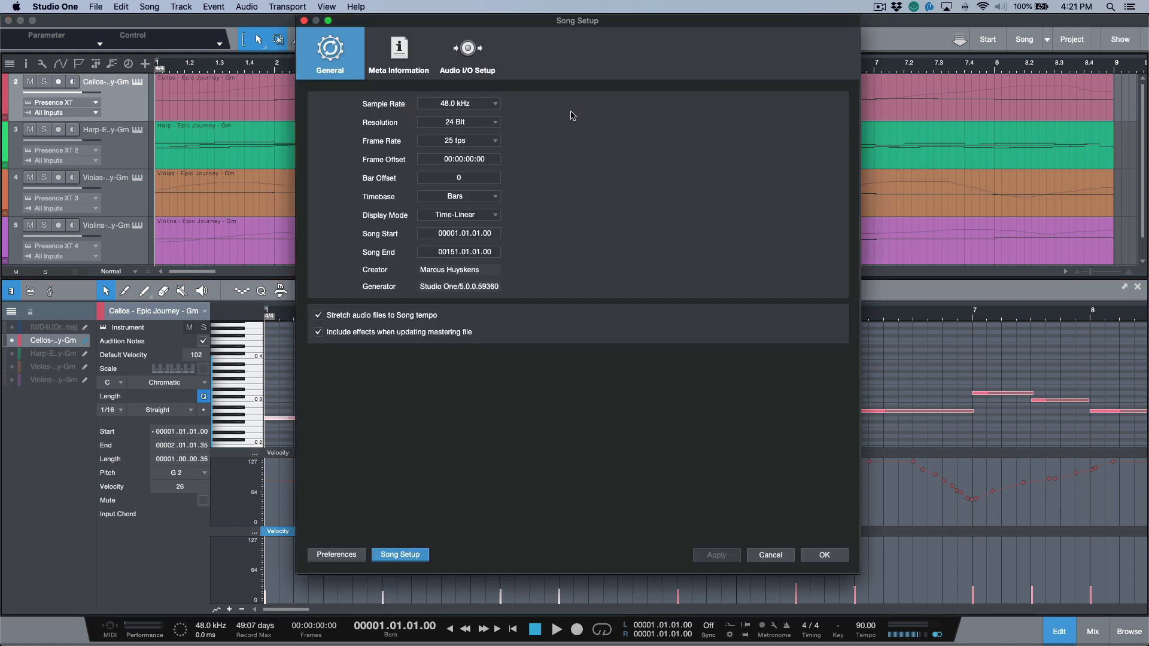
{"action": "mouse_move", "coordinate": [746, 541]}
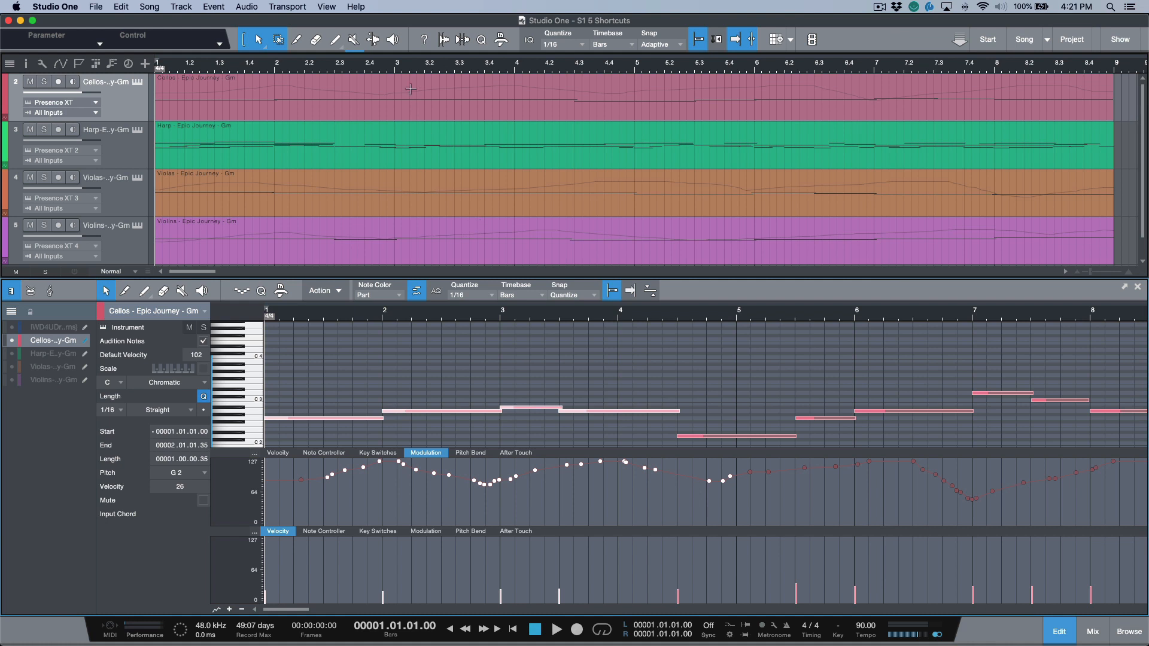
- Place the cursor at bar 3 and use Set Bar Offset to Cursor so the song starts at bar -1
{"action": "left_click", "coordinate": [396, 70]}
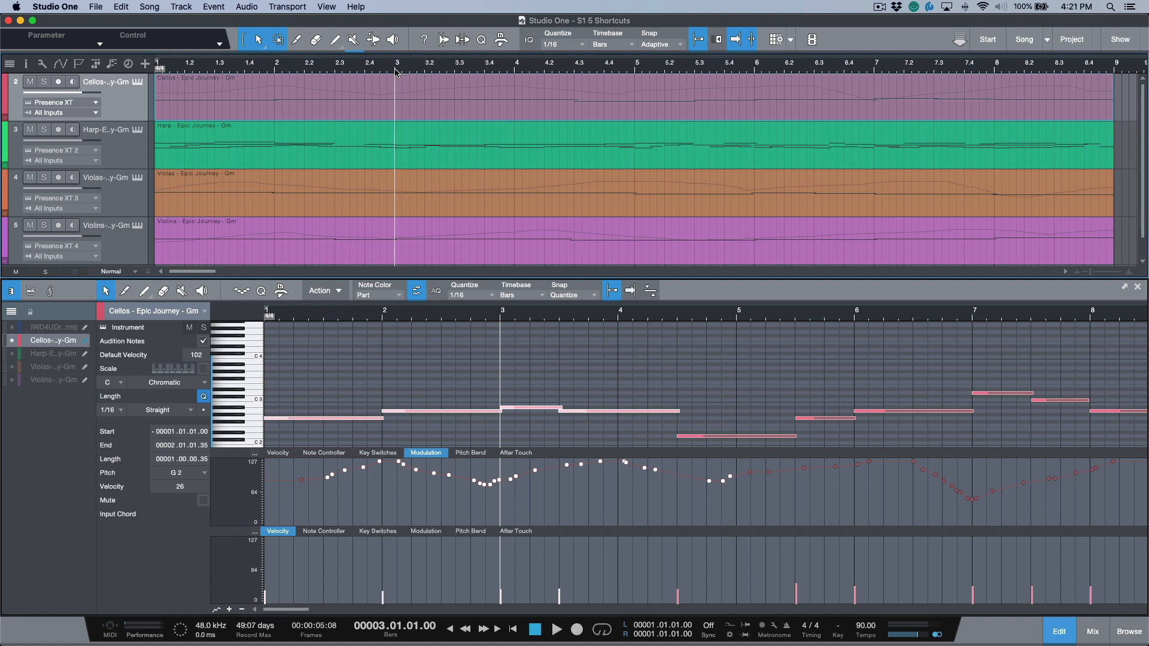
{"action": "right_click", "coordinate": [396, 69]}
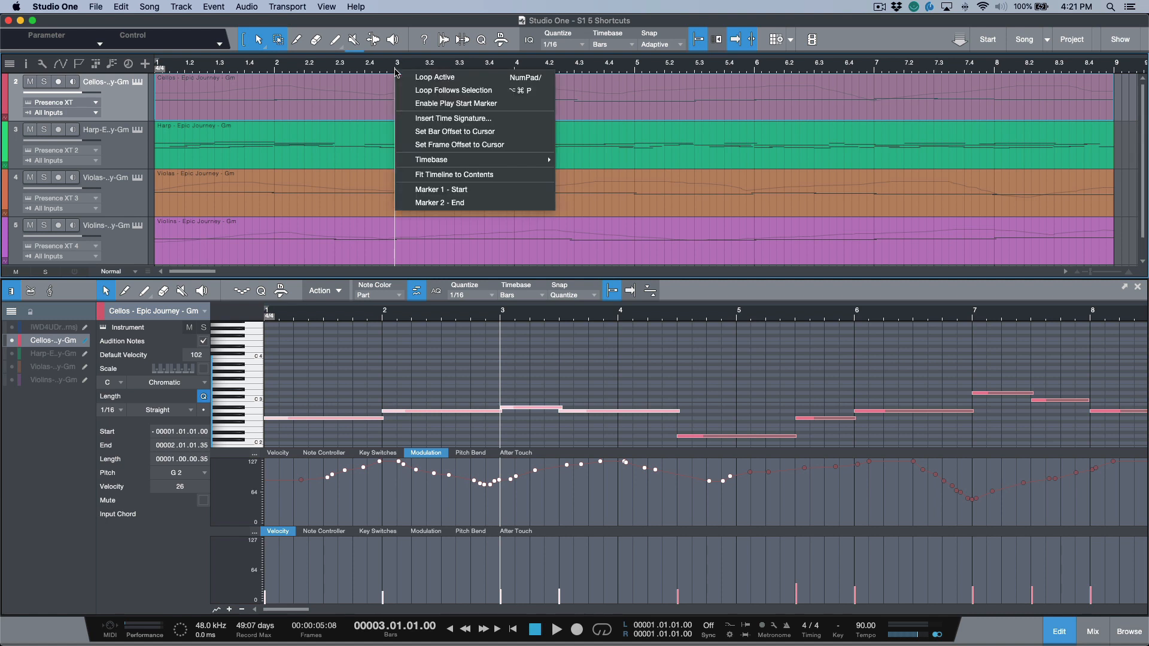
{"action": "mouse_move", "coordinate": [454, 132]}
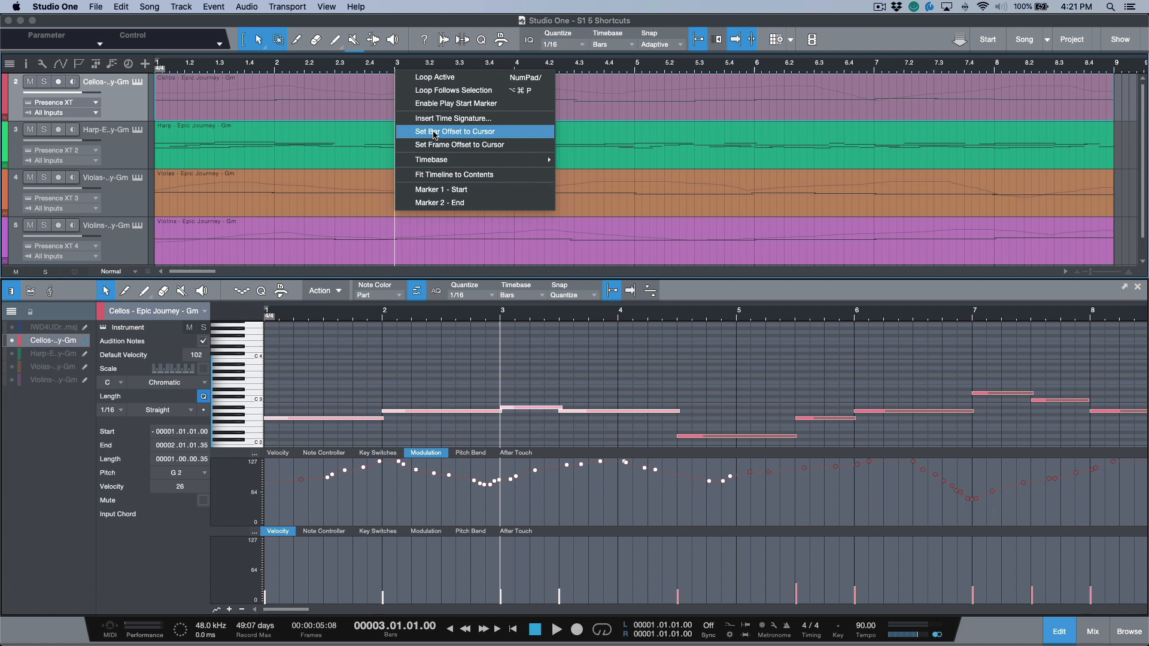
{"action": "left_click", "coordinate": [452, 132]}
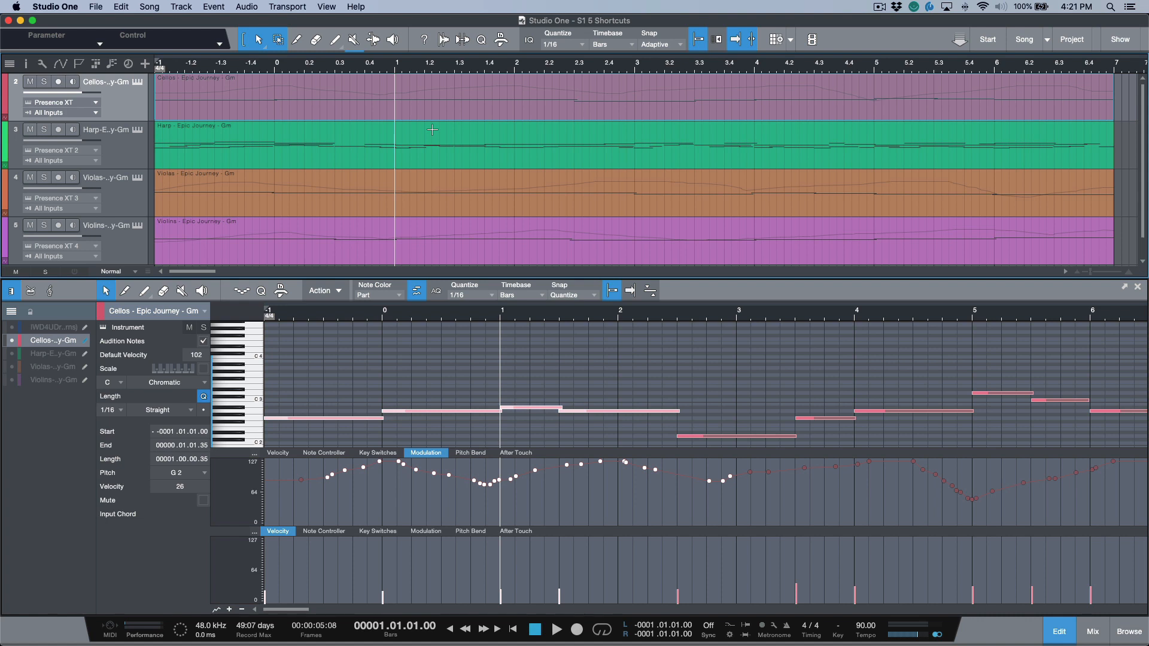
{"action": "mouse_move", "coordinate": [394, 73]}
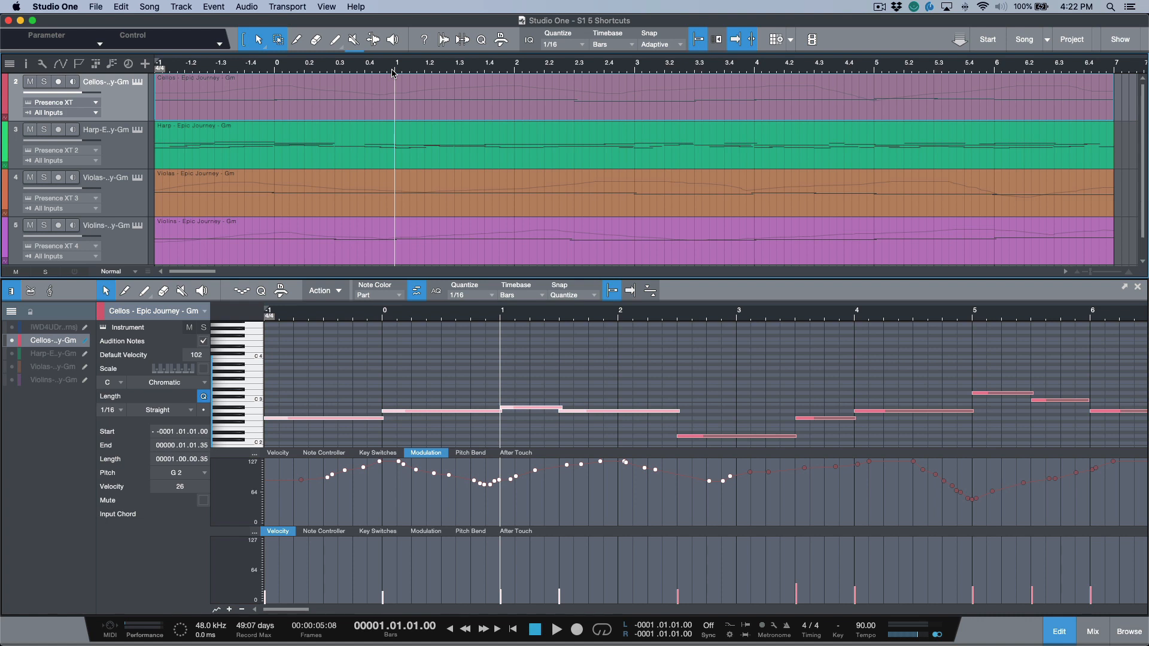
{"action": "mouse_move", "coordinate": [334, 621]}
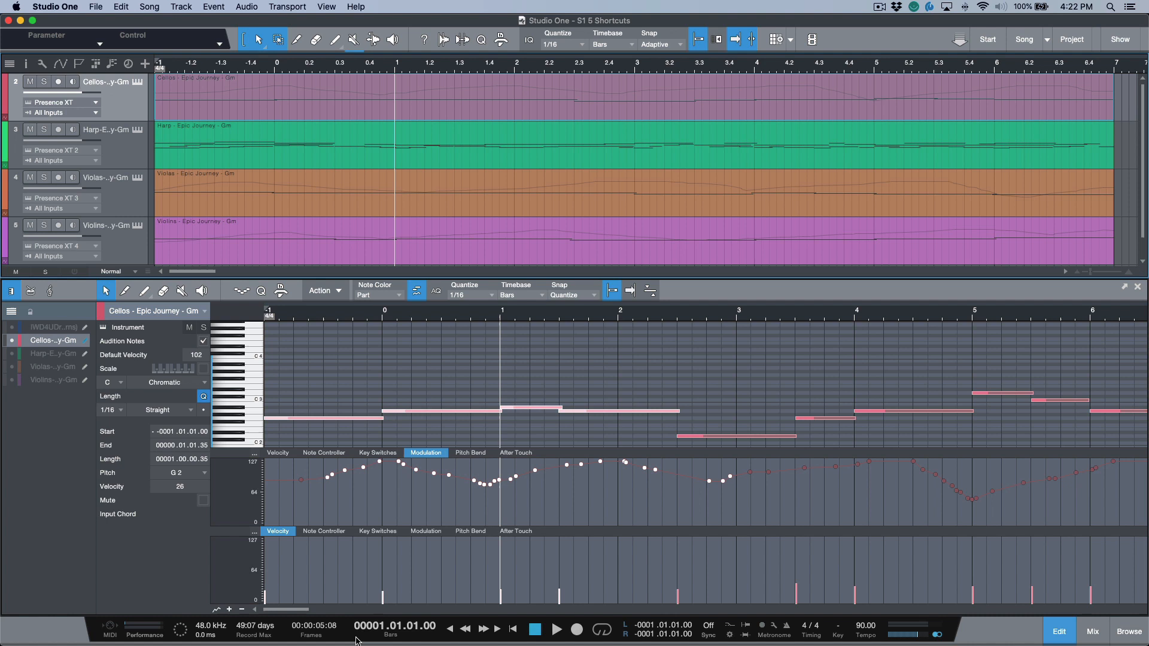
{"action": "mouse_move", "coordinate": [538, 4]}
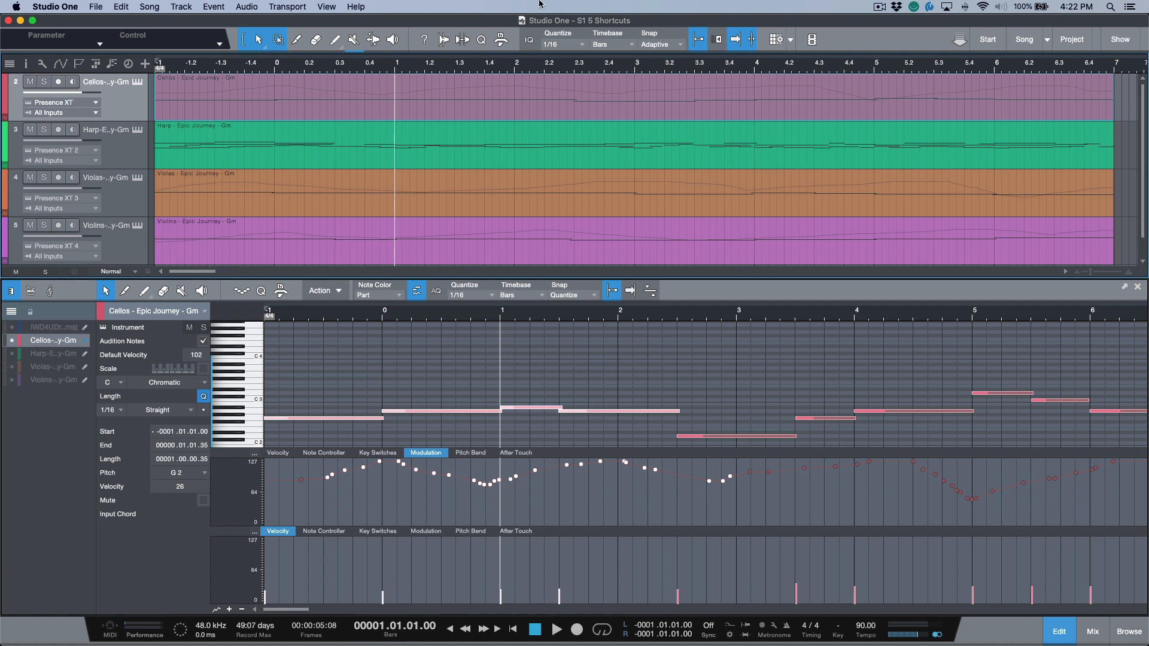
- Place the cursor at bar 3 and bring up the ruler commands for a second Set Bar Offset to Cursor
{"action": "left_click", "coordinate": [633, 62]}
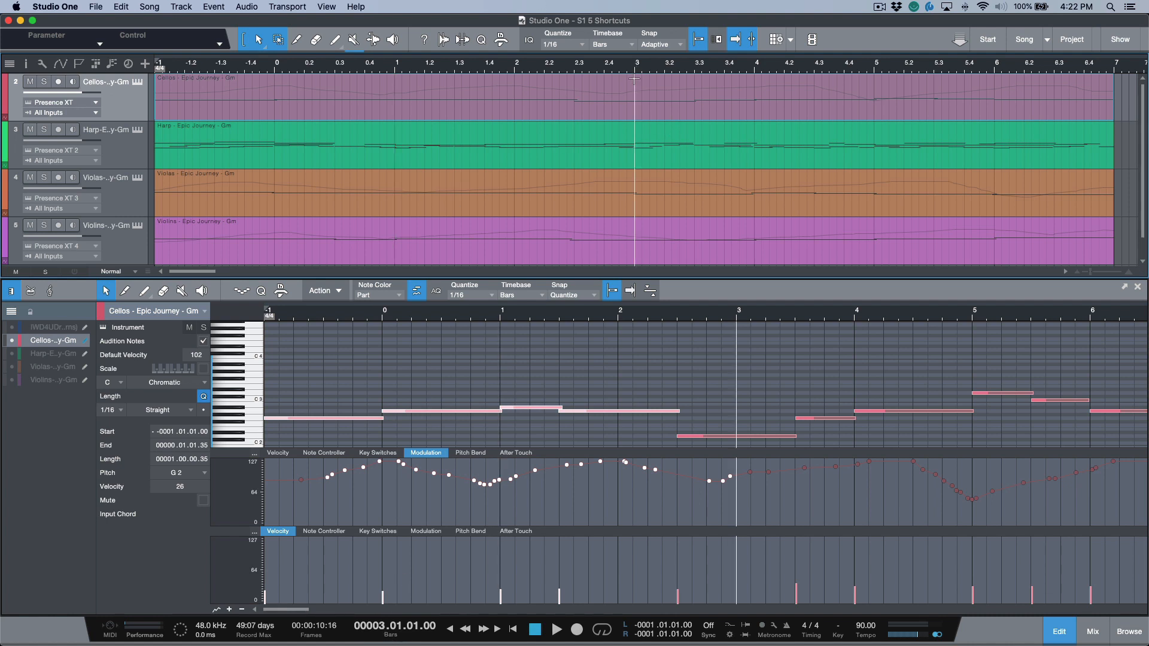
{"action": "right_click", "coordinate": [635, 70]}
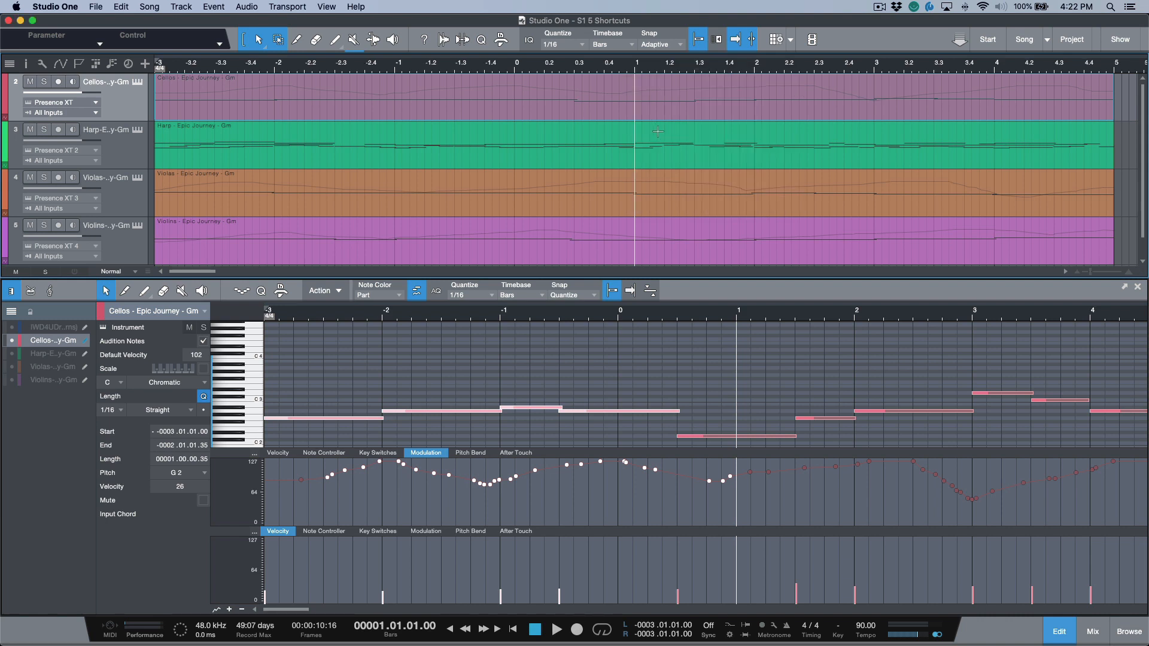
{"action": "mouse_move", "coordinate": [639, 76]}
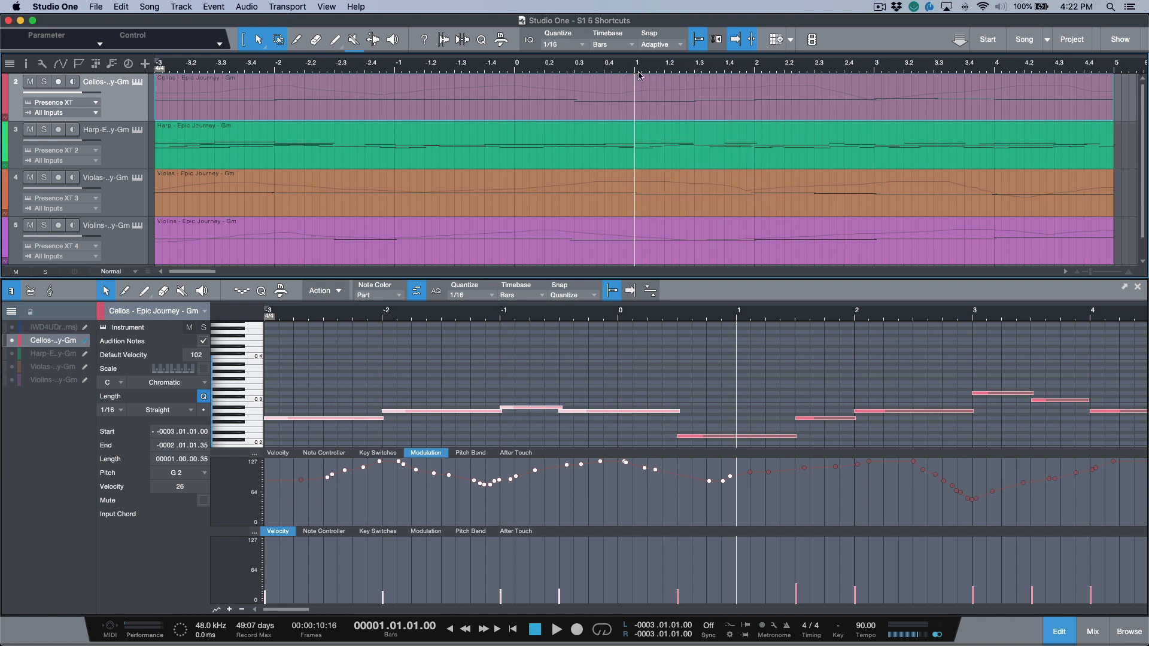
{"action": "mouse_move", "coordinate": [636, 74]}
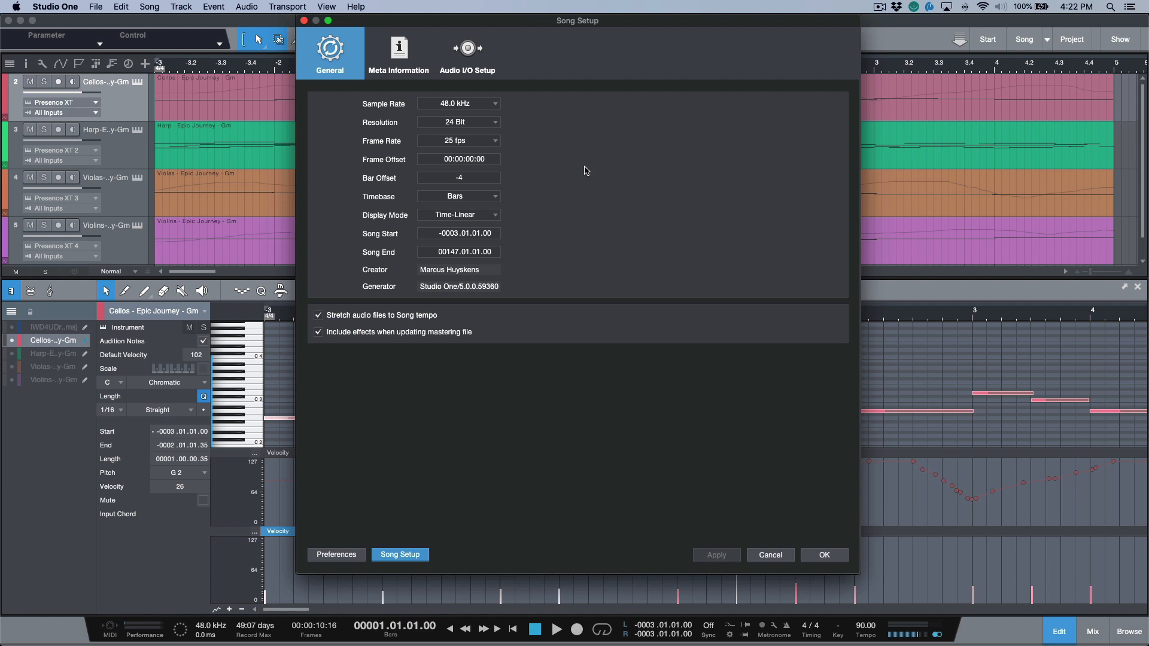
{"action": "mouse_move", "coordinate": [447, 177]}
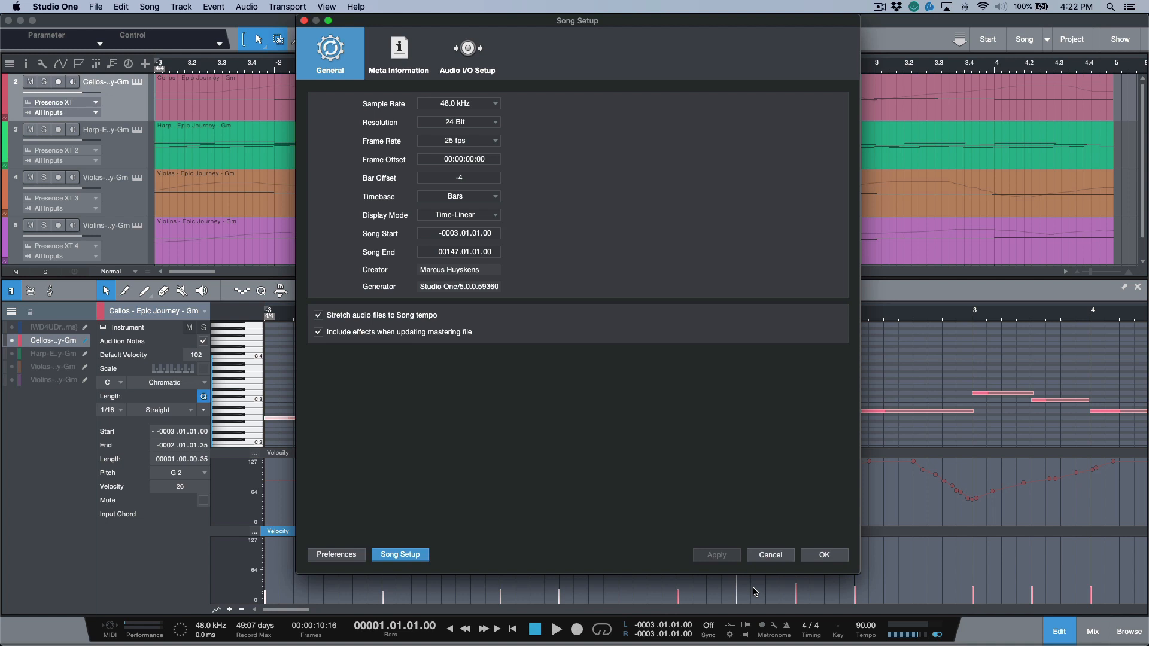
{"action": "left_click", "coordinate": [823, 553]}
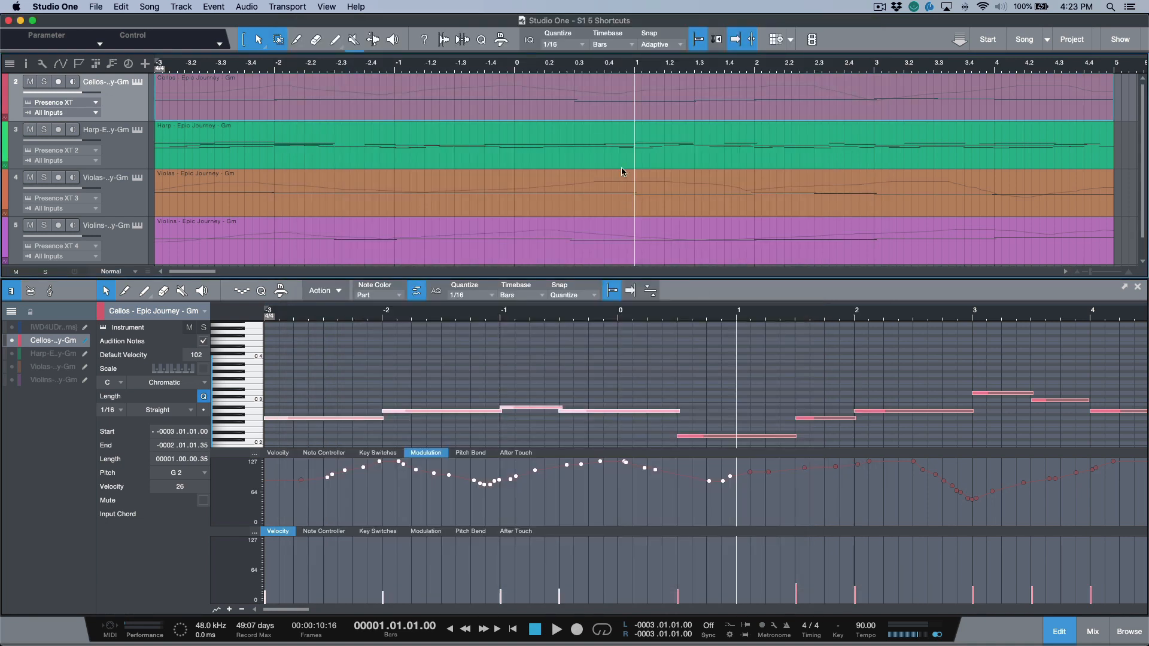
{"action": "mouse_move", "coordinate": [634, 71]}
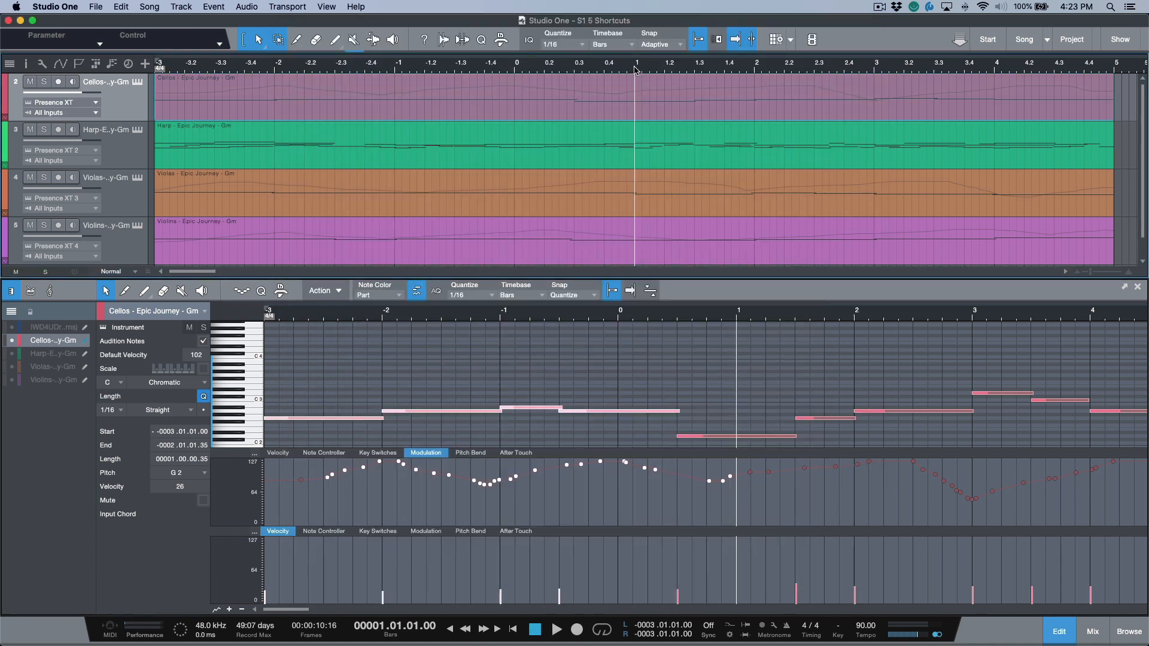
- Use Set Frame Offset to Cursor so bar 1 reads 01:00:00:00 in timecode
{"action": "right_click", "coordinate": [635, 69]}
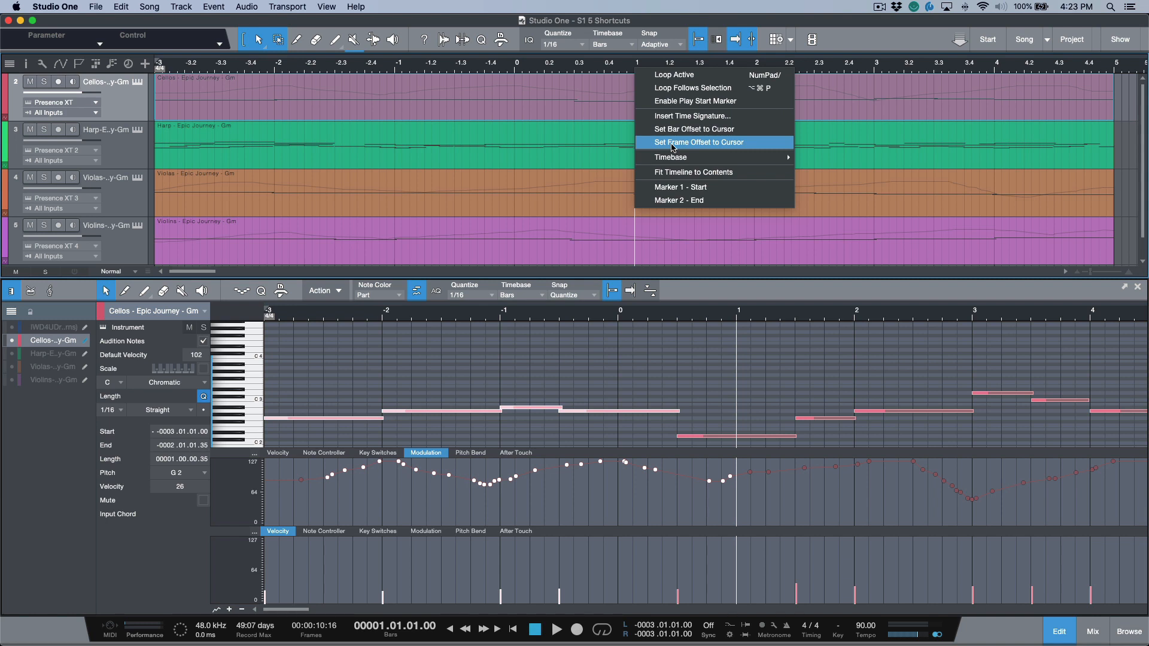
{"action": "left_click", "coordinate": [697, 142]}
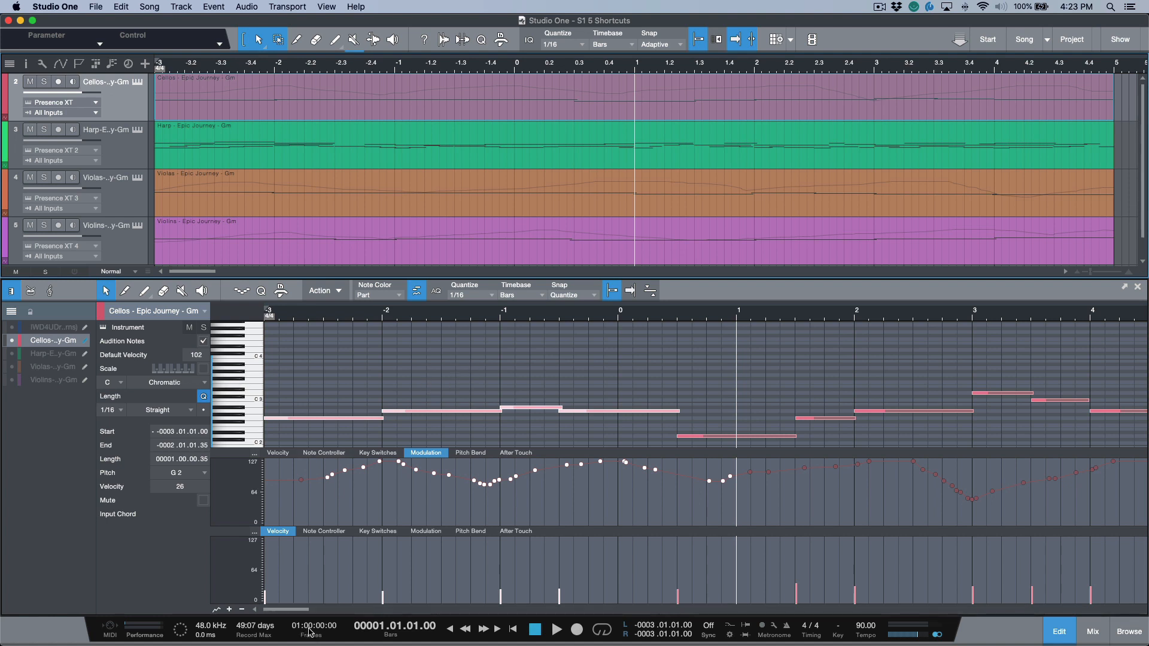
{"action": "mouse_move", "coordinate": [740, 62]}
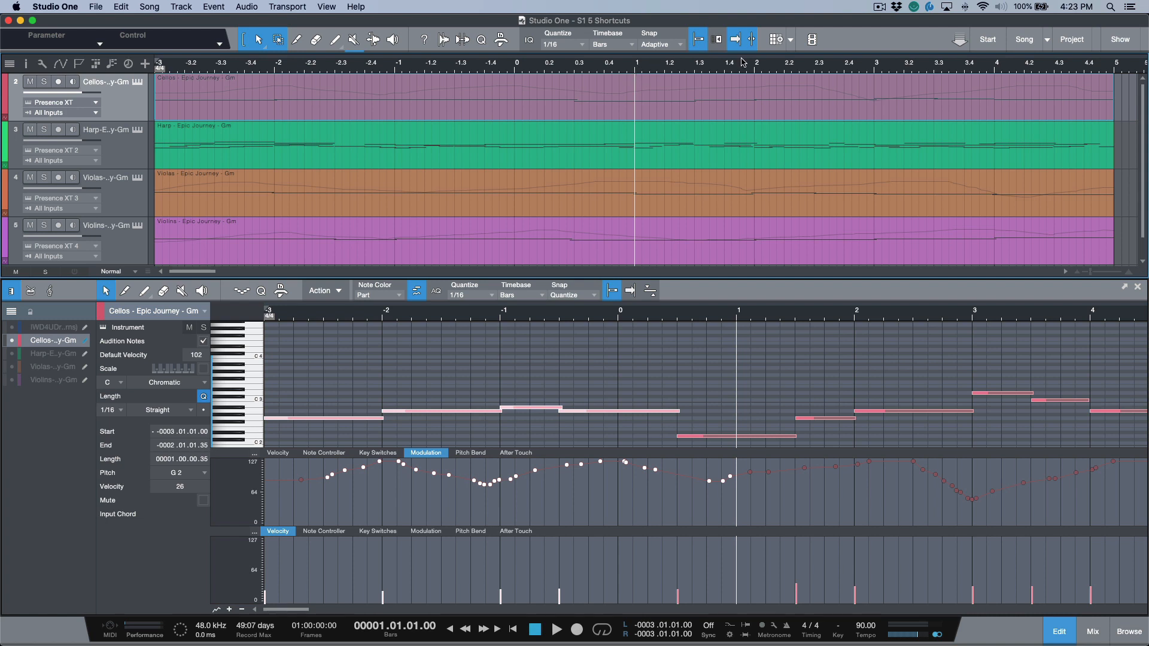
- Move the cursor to bar 3 and use Set Frame Offset to Cursor so bar 3 reads 01:00:00:00
{"action": "right_click", "coordinate": [755, 62]}
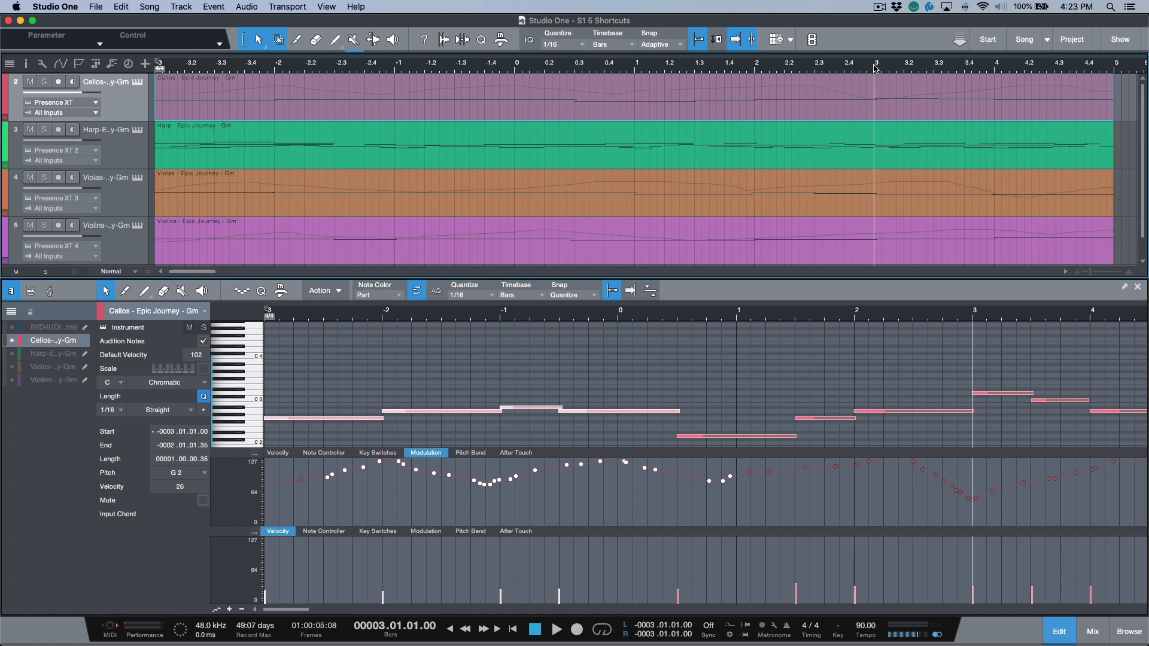
{"action": "right_click", "coordinate": [876, 67]}
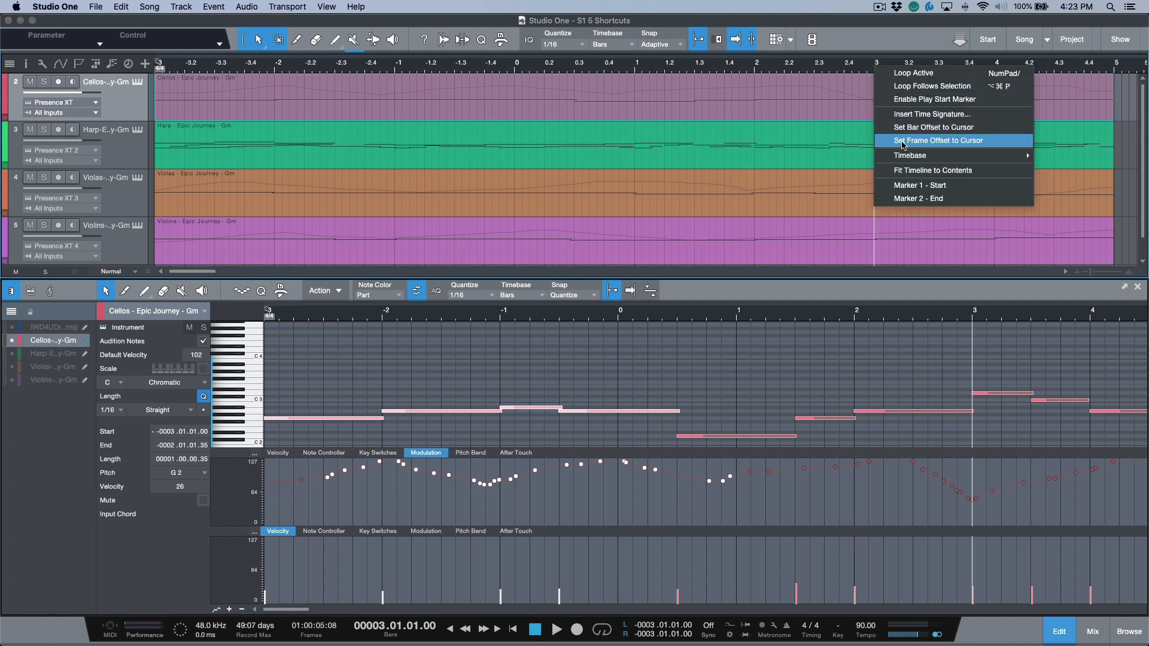
{"action": "left_click", "coordinate": [936, 140]}
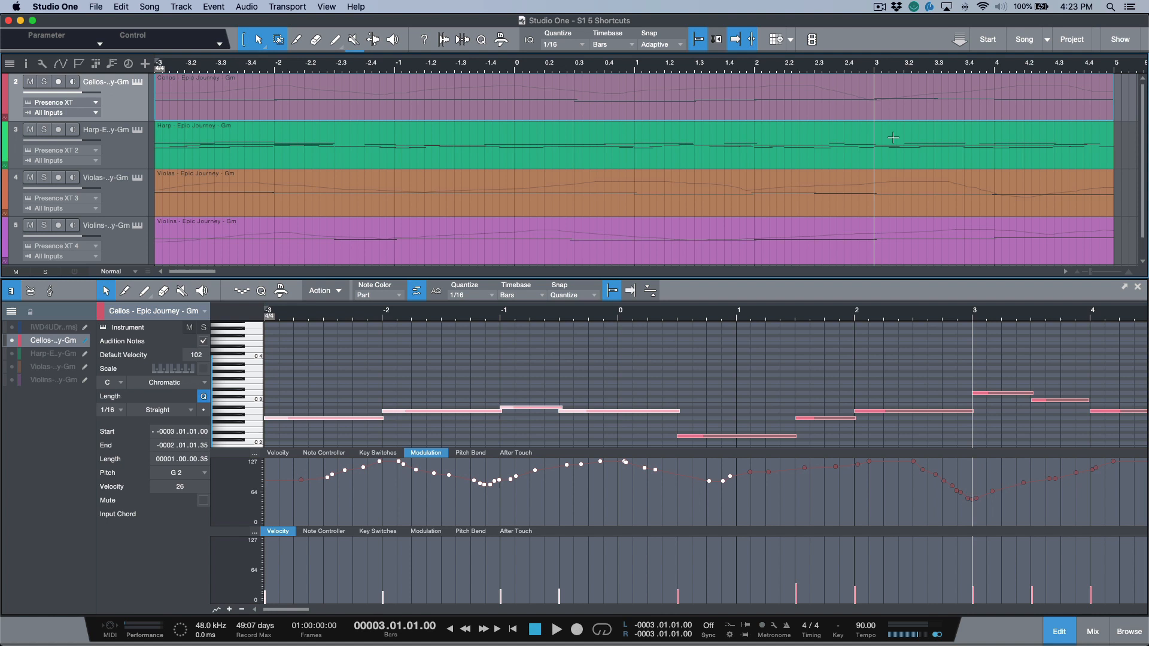
{"action": "mouse_move", "coordinate": [665, 48]}
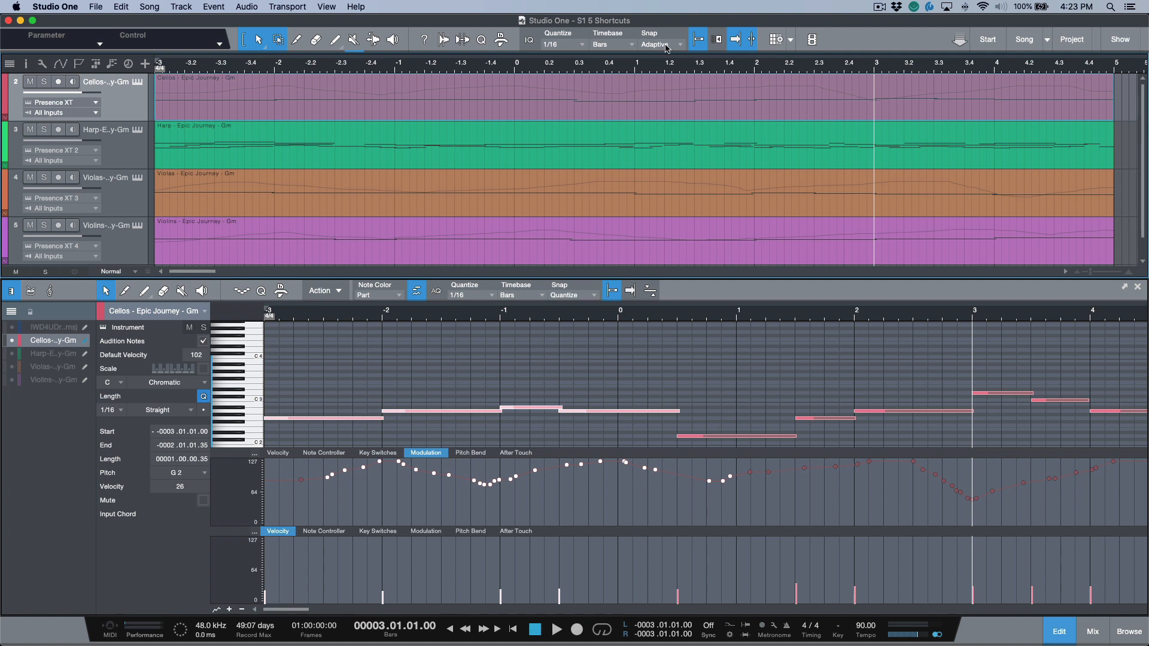
{"action": "mouse_move", "coordinate": [635, 70]}
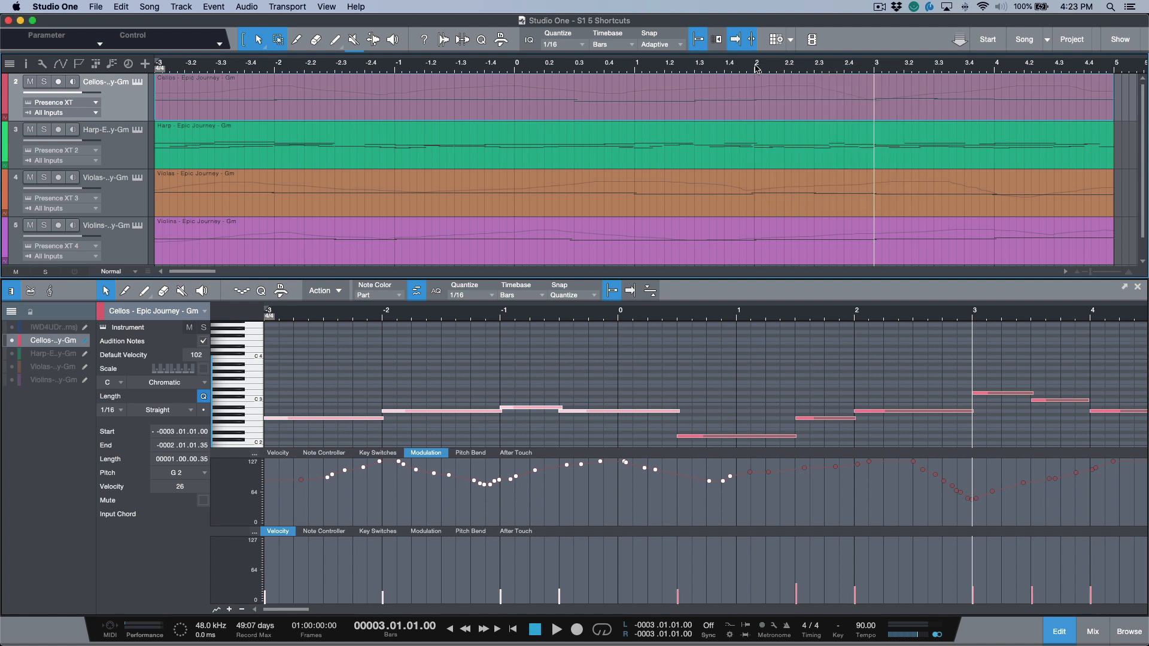
{"action": "mouse_move", "coordinate": [514, 64]}
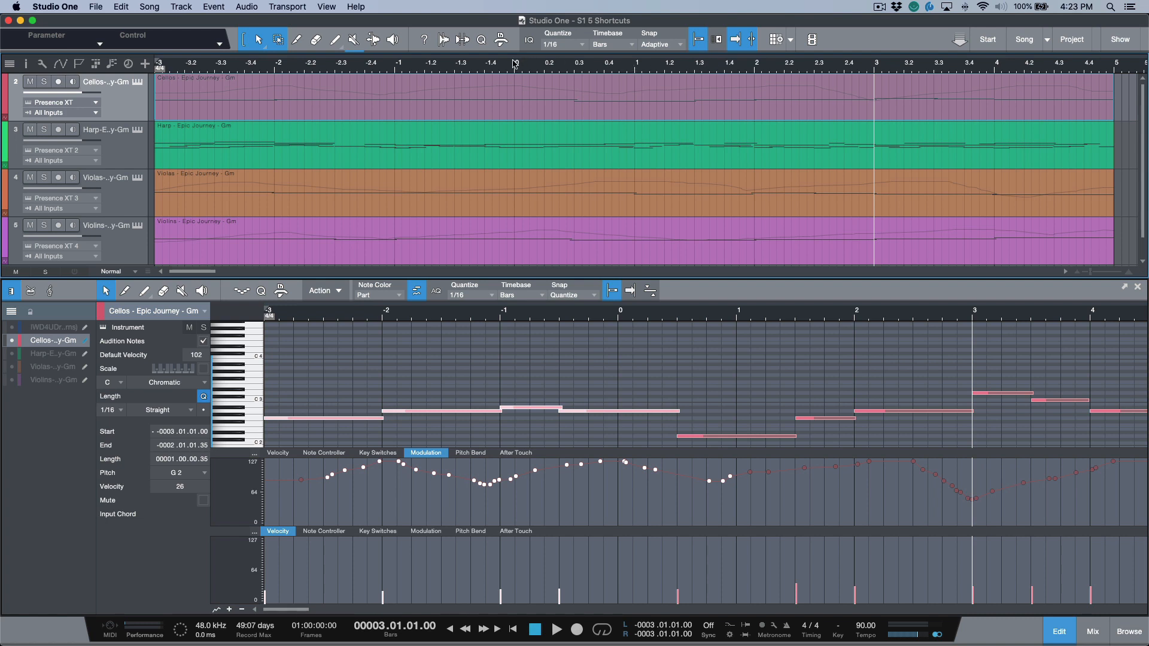